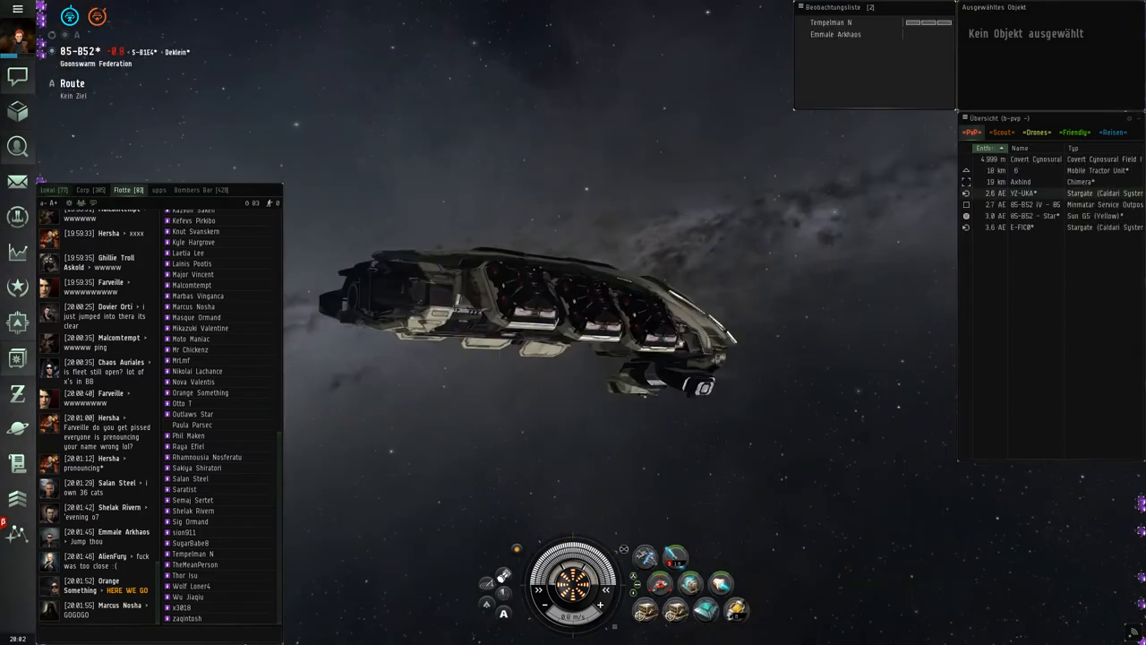
Select and lock the Chimera carrier in the Overview to torpedo it
{"action": "left_click", "coordinate": [1030, 181]}
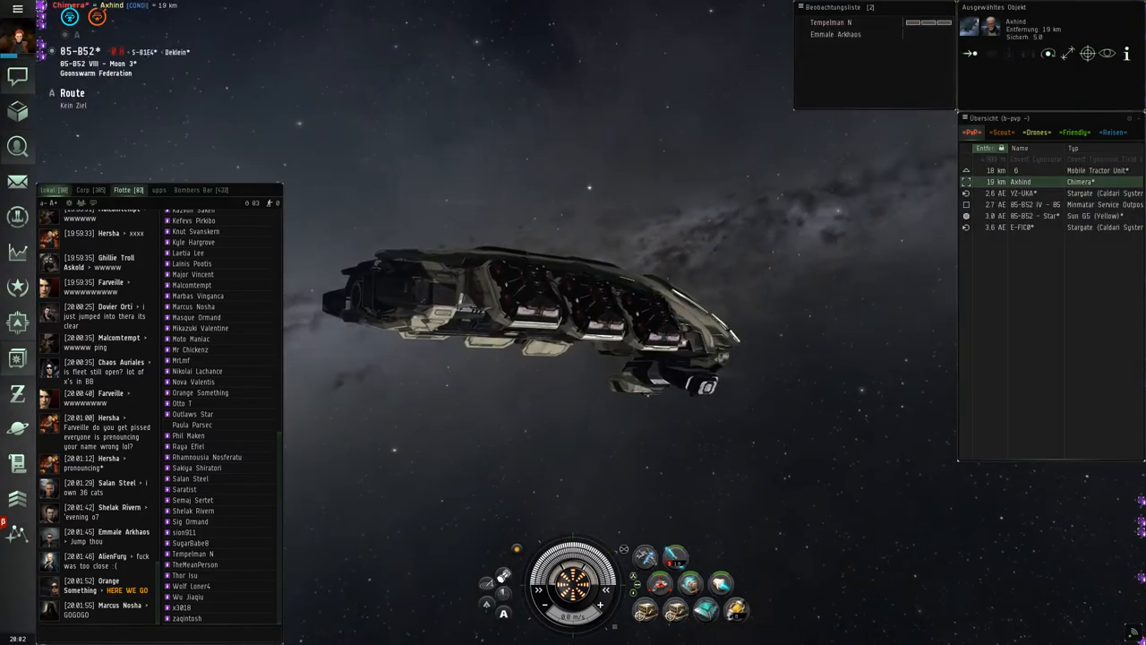
{"action": "left_click", "coordinate": [1021, 182]}
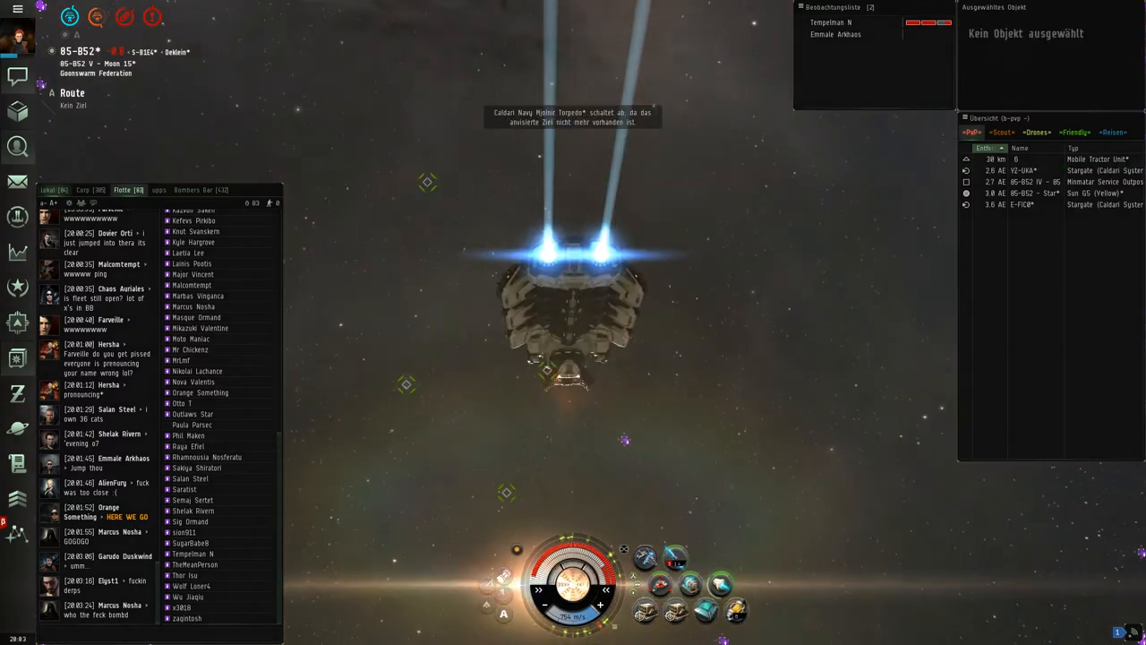
Warp off the kill site to Asteroid Belt 1
{"action": "left_click", "coordinate": [1025, 194]}
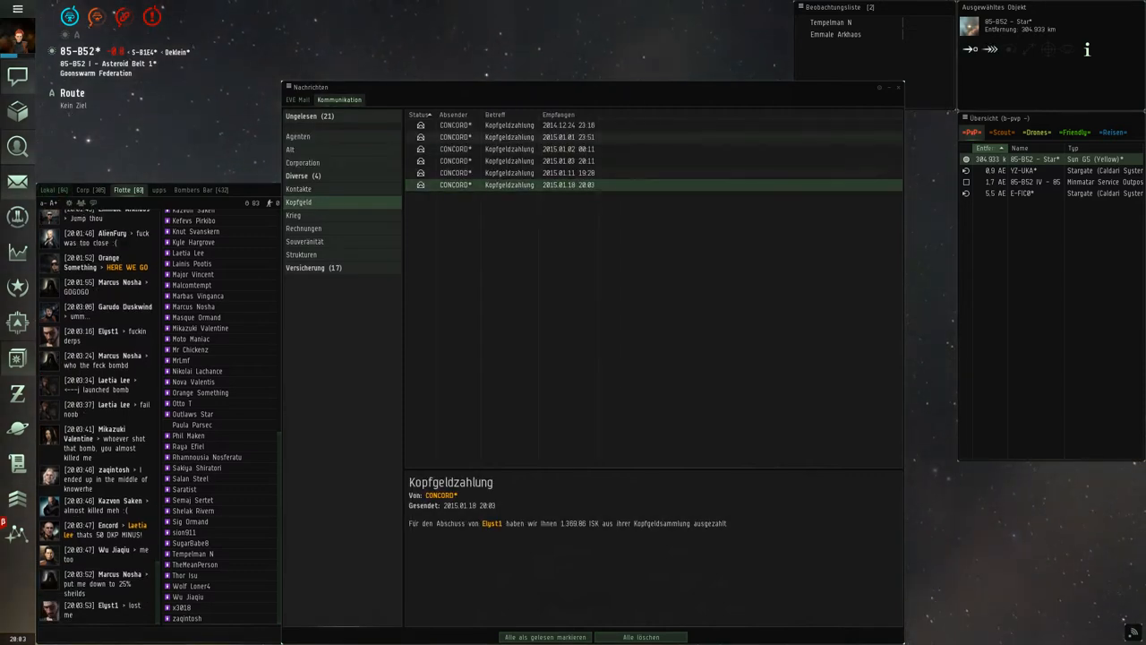
Open the latest Kopfgeldzahlung bounty mail
{"action": "left_click", "coordinate": [899, 86]}
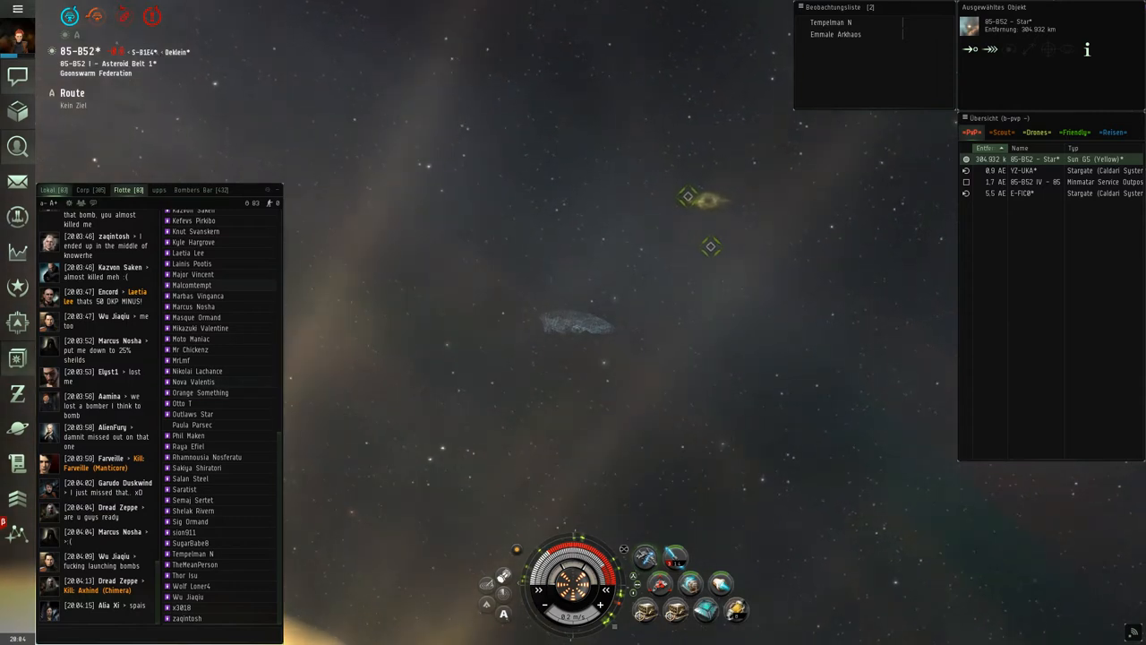
Bring up the in-space menu of warp destinations, aiming for Moon 15
{"action": "scroll", "scroll_direction": "up", "scroll_amount": 3}
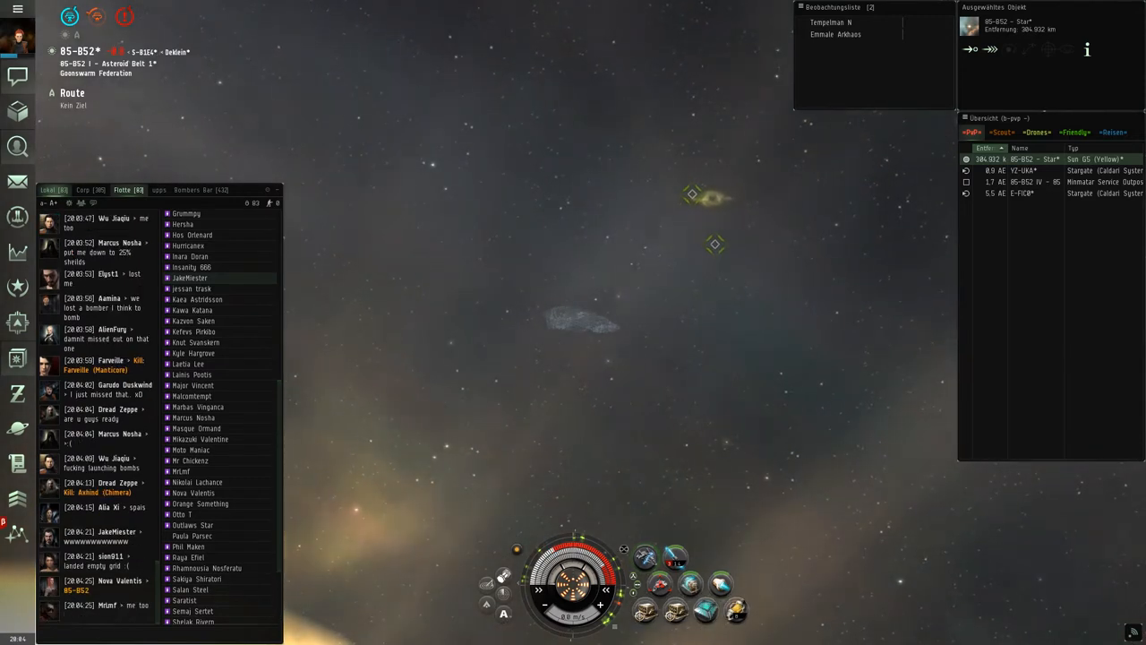
{"action": "right_click", "coordinate": [189, 277]}
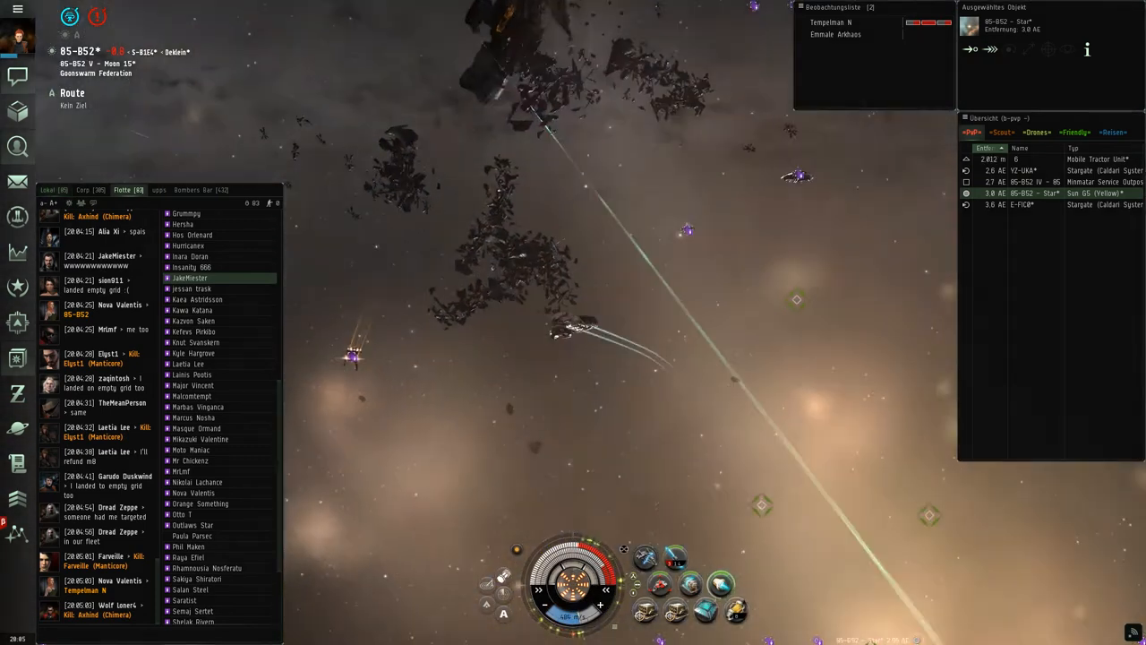
Warp to 0 on the sun entry in the Overview
{"action": "left_click", "coordinate": [1112, 132]}
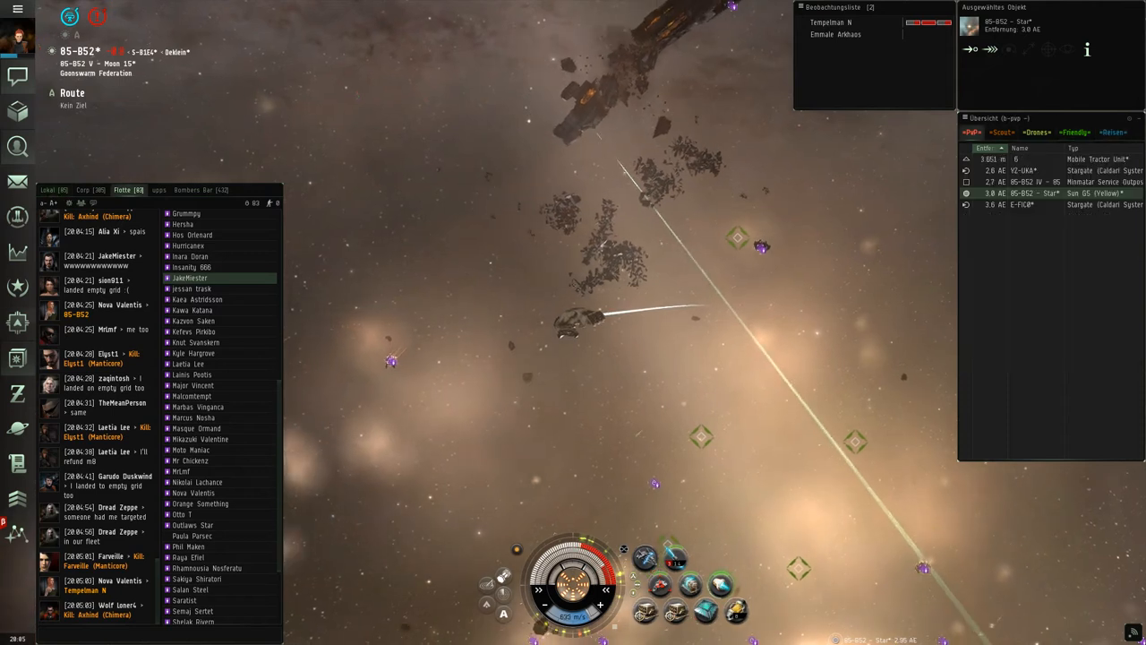
{"action": "left_click", "coordinate": [1112, 133]}
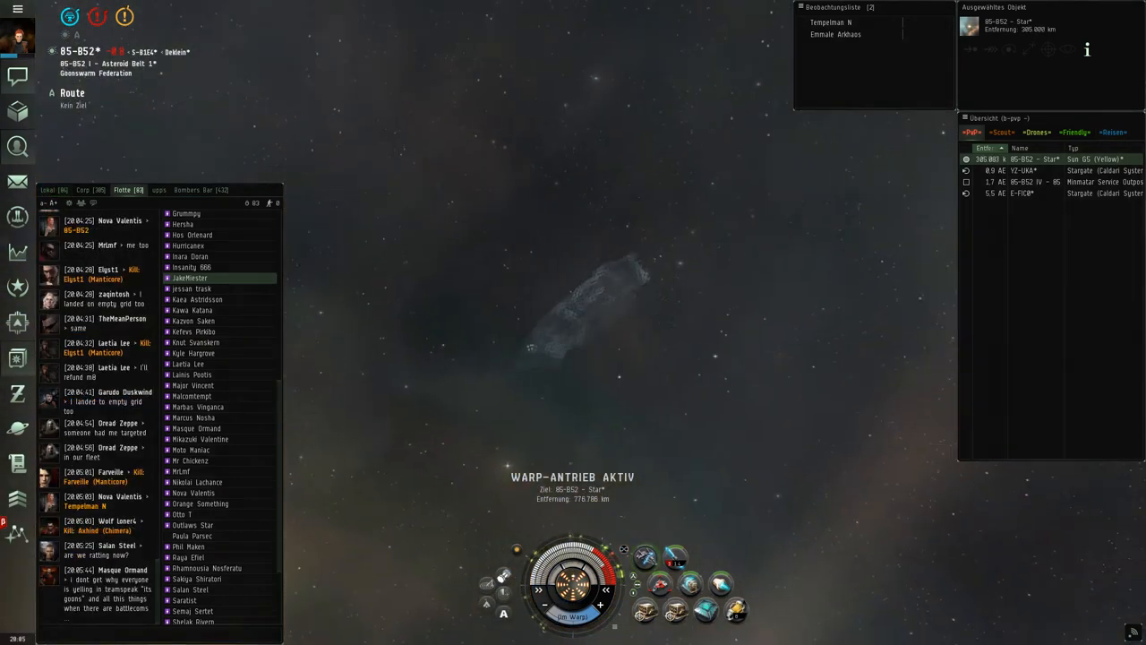
Retarget the warp to the Moon 15 wreckage site
{"action": "right_click", "coordinate": [831, 22]}
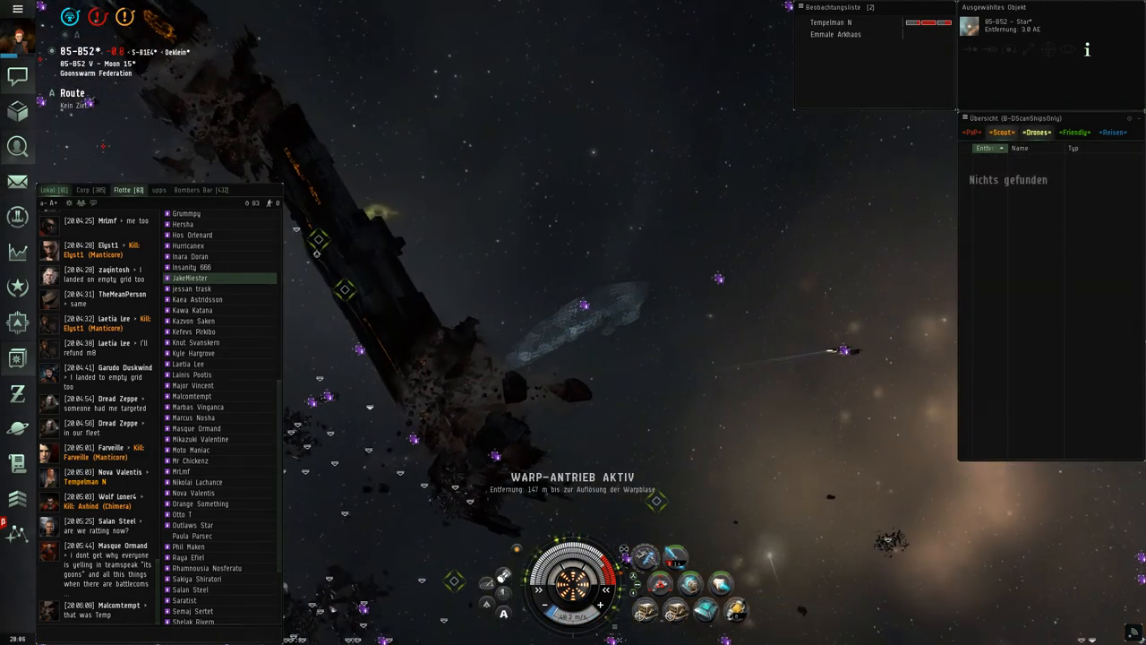
Show the Overview's B-NPC rats and wrecks, then open the sun's warp options
{"action": "left_click", "coordinate": [1030, 238]}
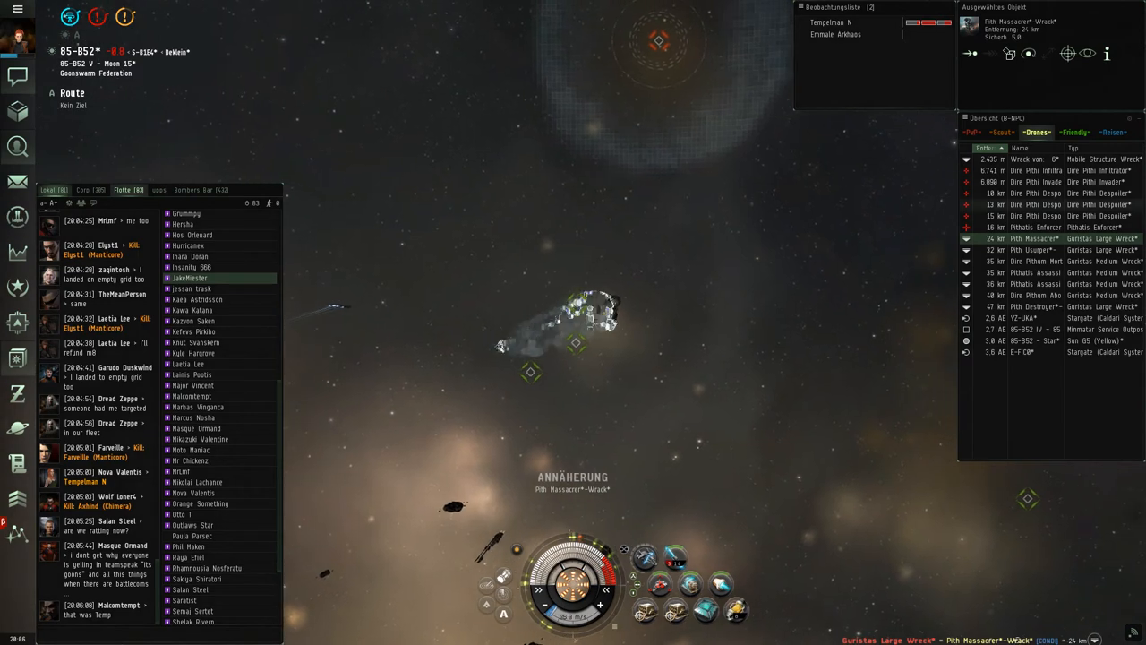
{"action": "right_click", "coordinate": [1021, 341]}
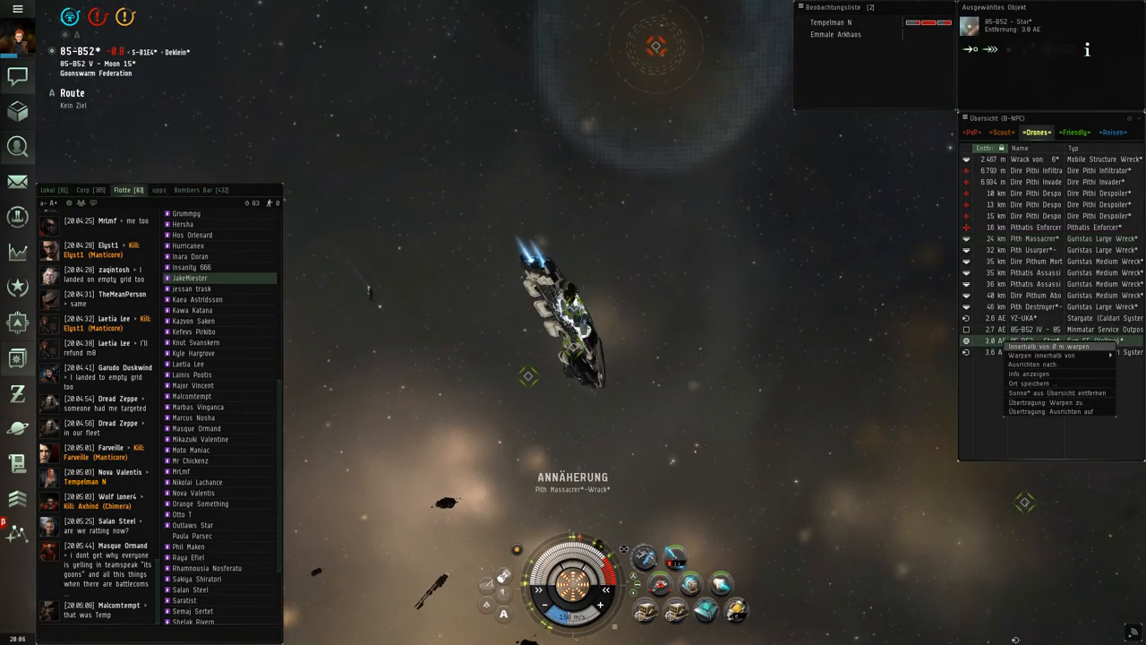